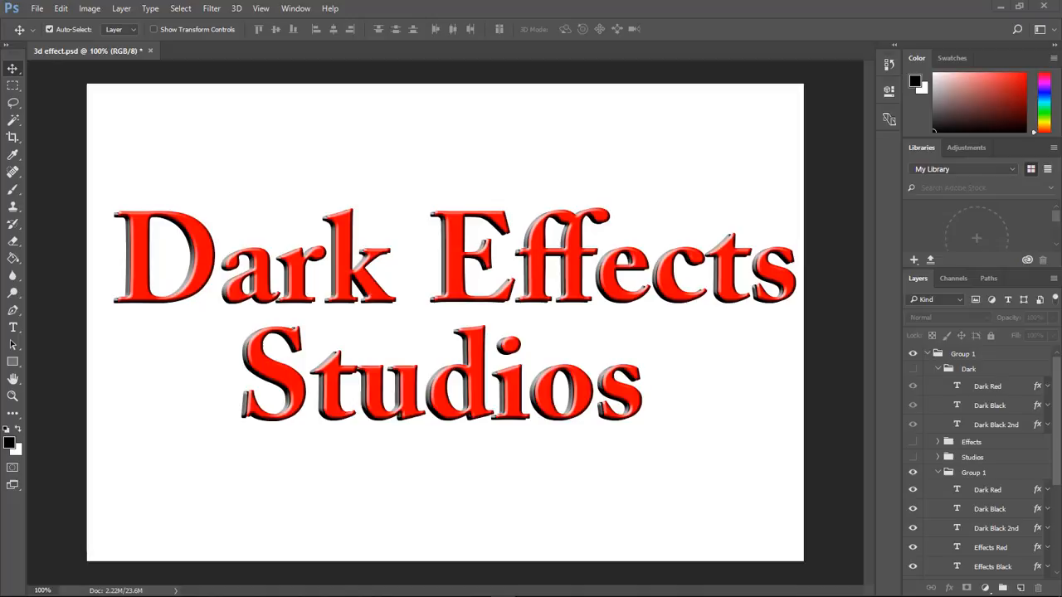
mouse_move(412, 69)
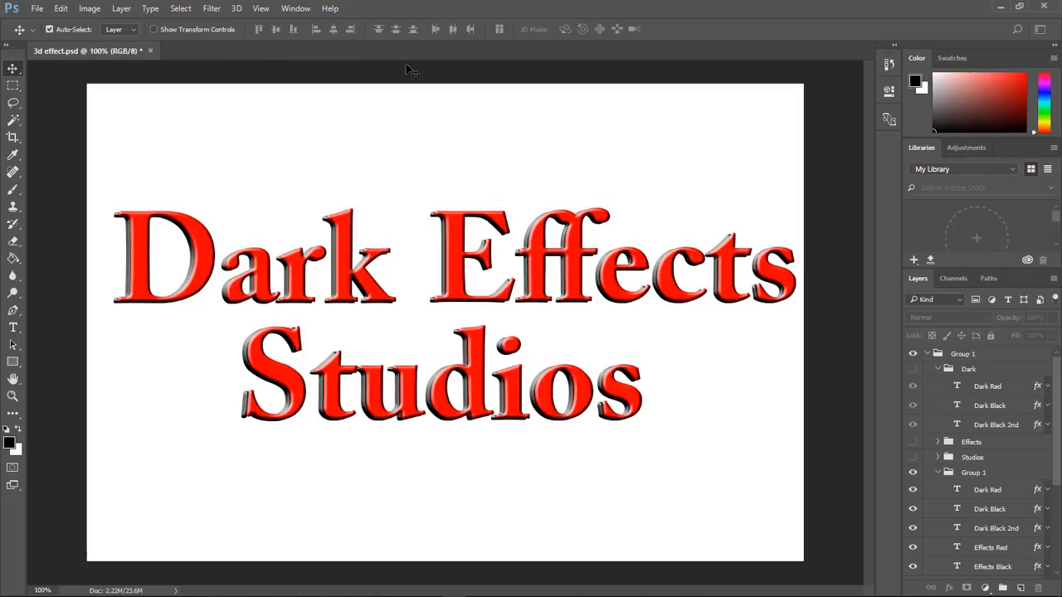
- Create the 1280×720 artboard document, show the grid and fill the layer white with the Paint Bucket
click(36, 8)
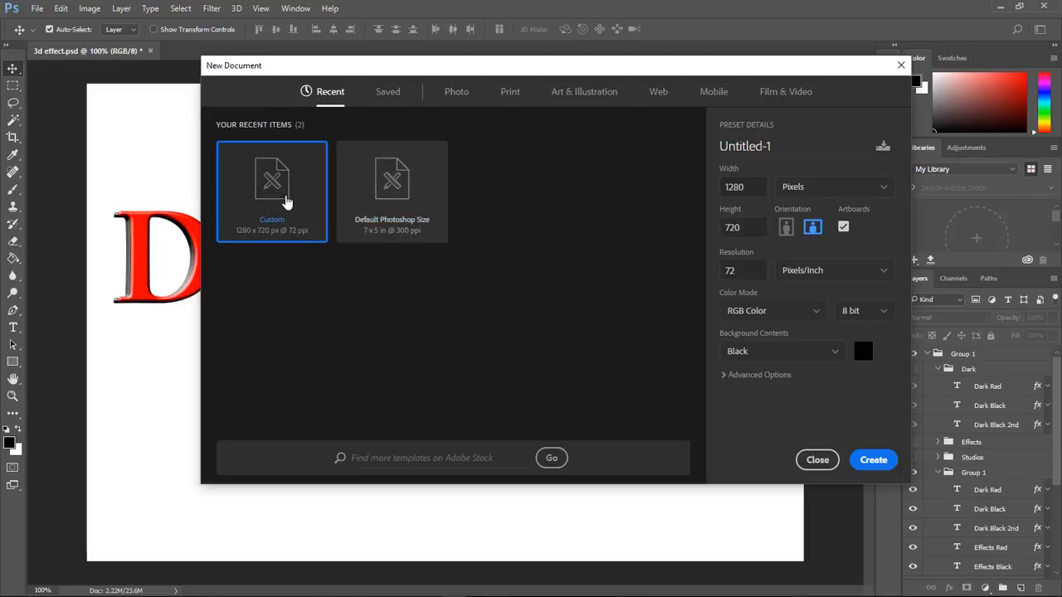
click(873, 460)
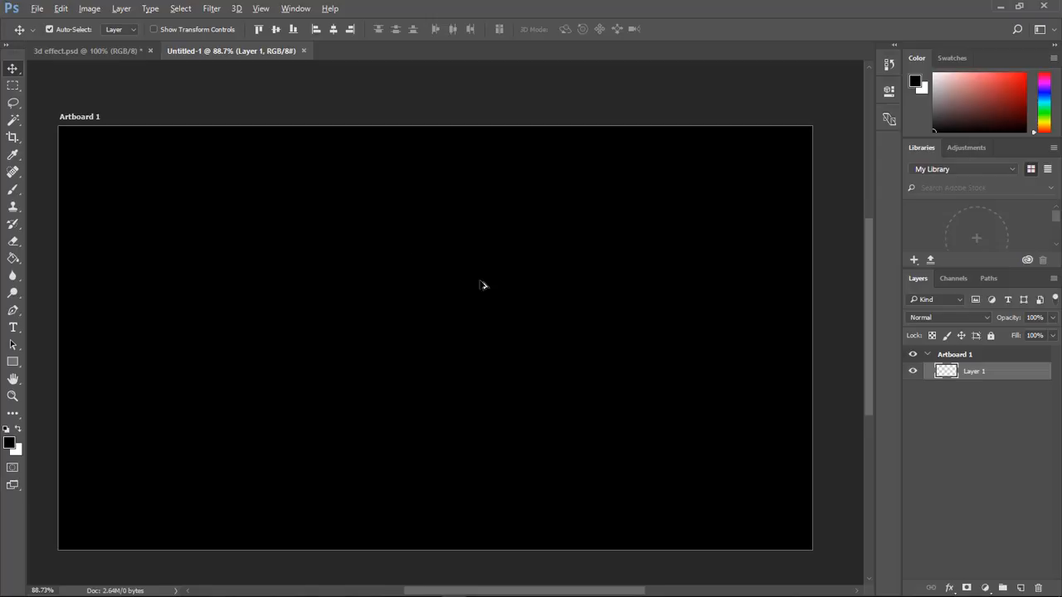
click(260, 8)
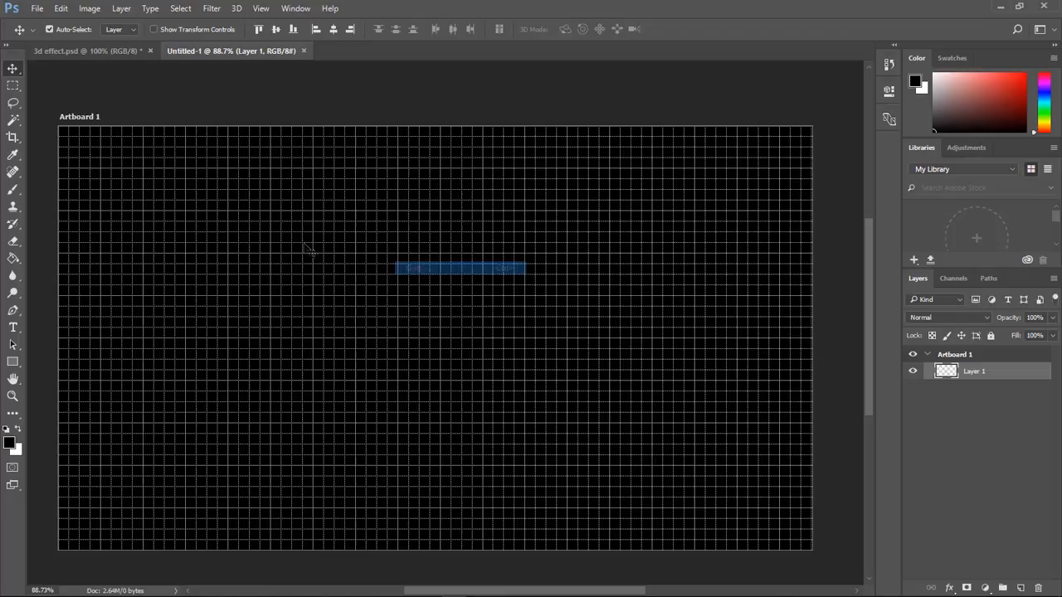
click(13, 258)
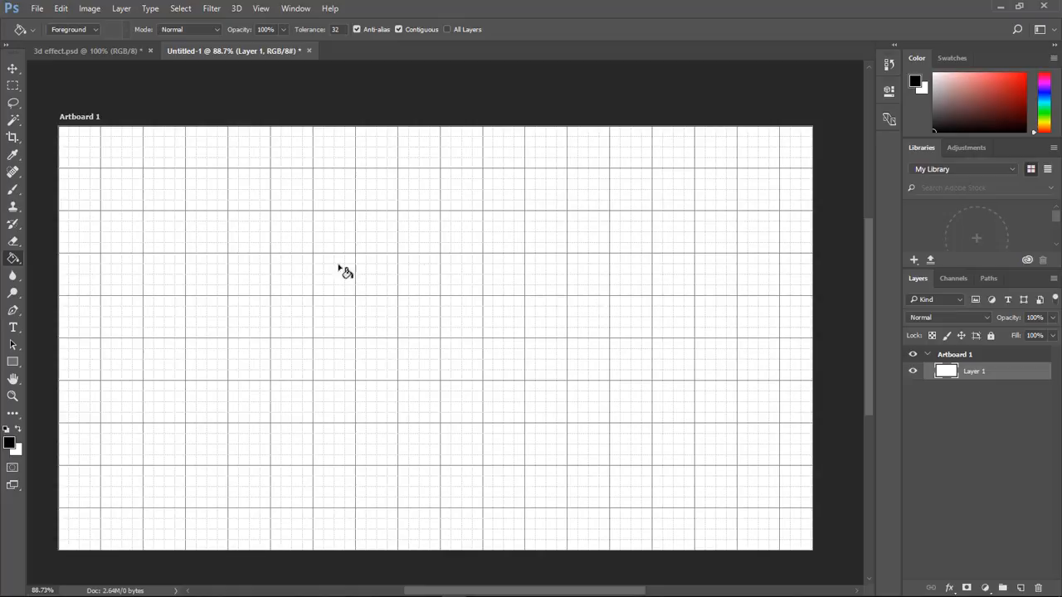
mouse_move(153, 216)
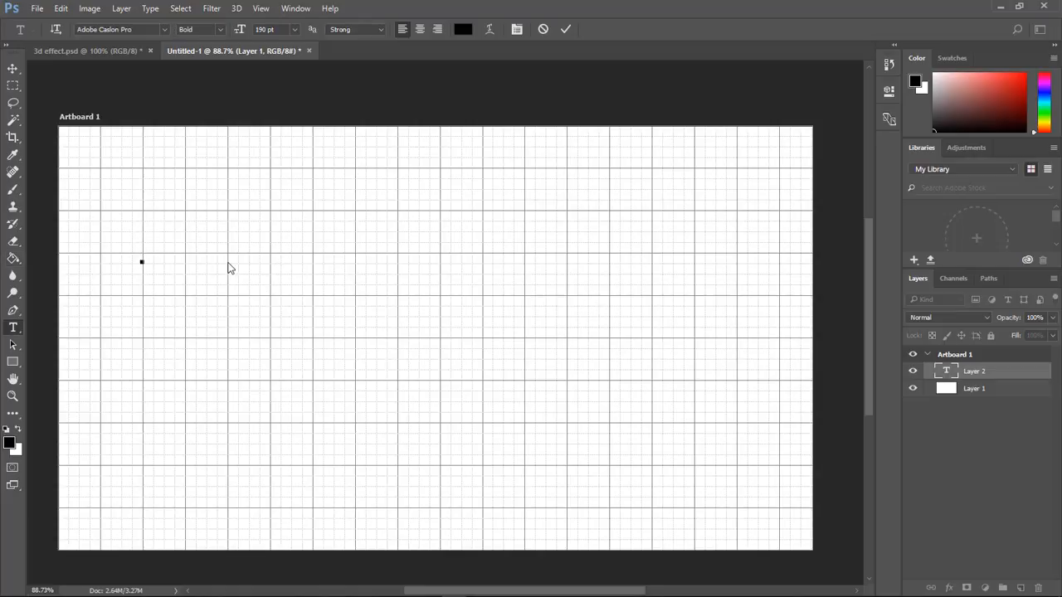
- Type 'Dark', 'Effects' and 'Studios' as separate Adobe Caslon Pro Bold text layers
text(Dark)
text(Effects)
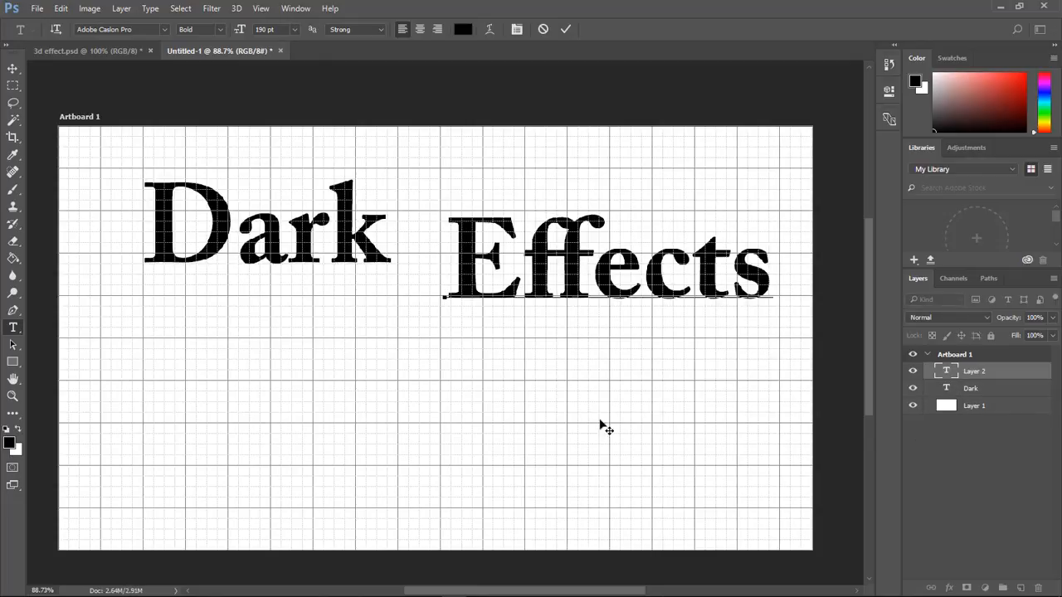
text(Studios)
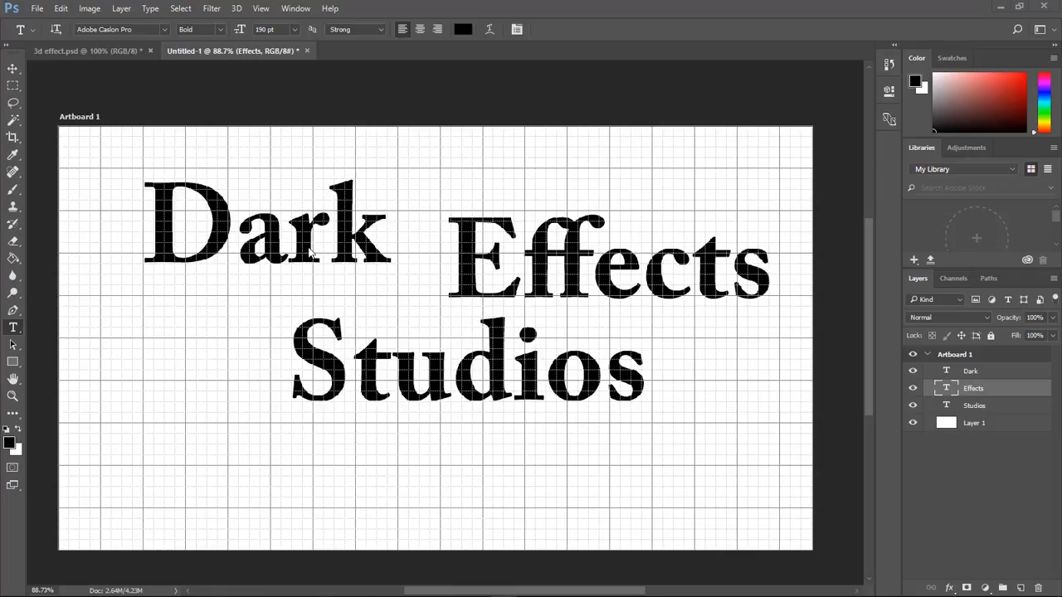
mouse_move(36, 99)
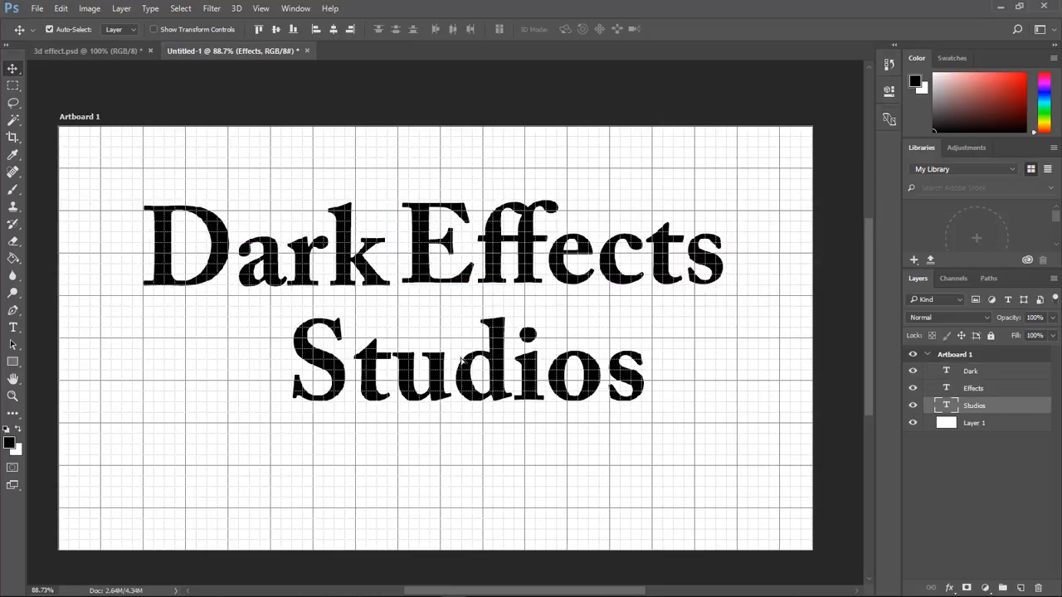
- Move 'Effects' in beside 'Dark' so both words sit on one line
click(971, 372)
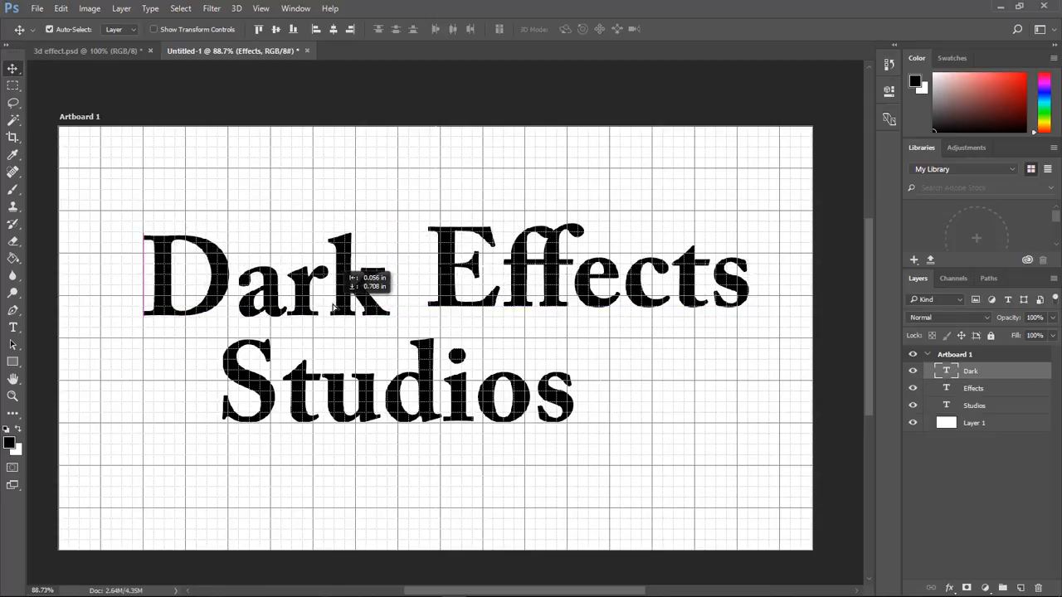
click(972, 389)
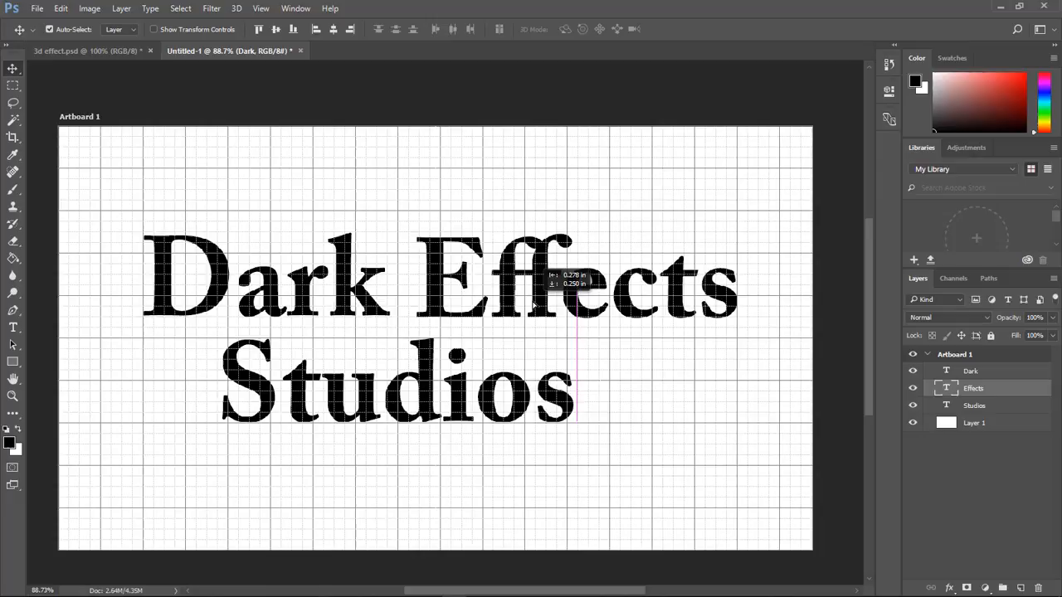
drag(572, 299, 572, 285)
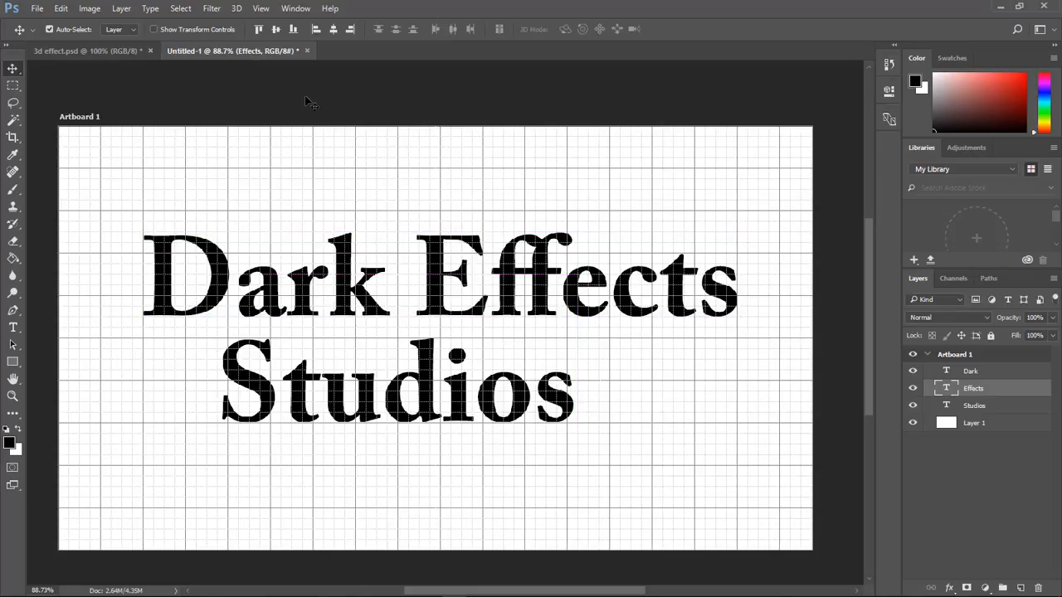
- Drag 'Studios' into a centred position beneath the 'Dark Effects' line using smart guides
click(261, 8)
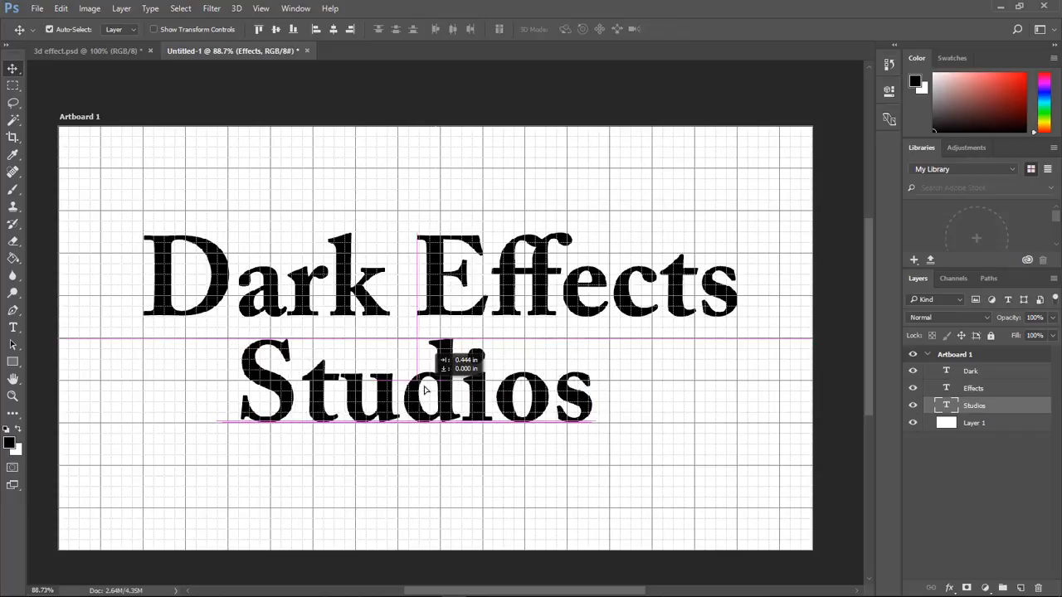
drag(440, 382, 423, 388)
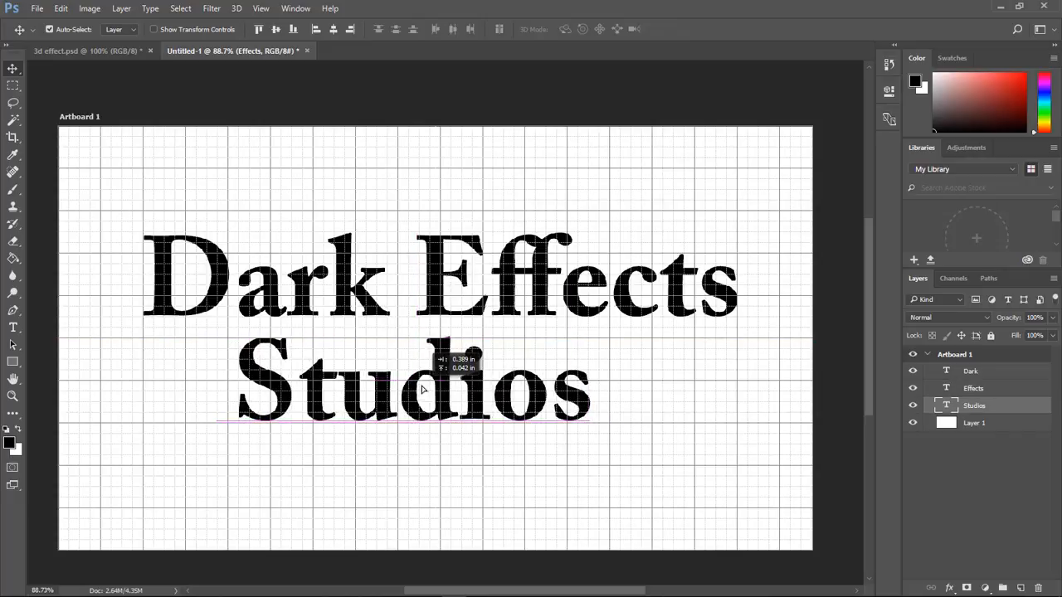
drag(423, 390, 415, 399)
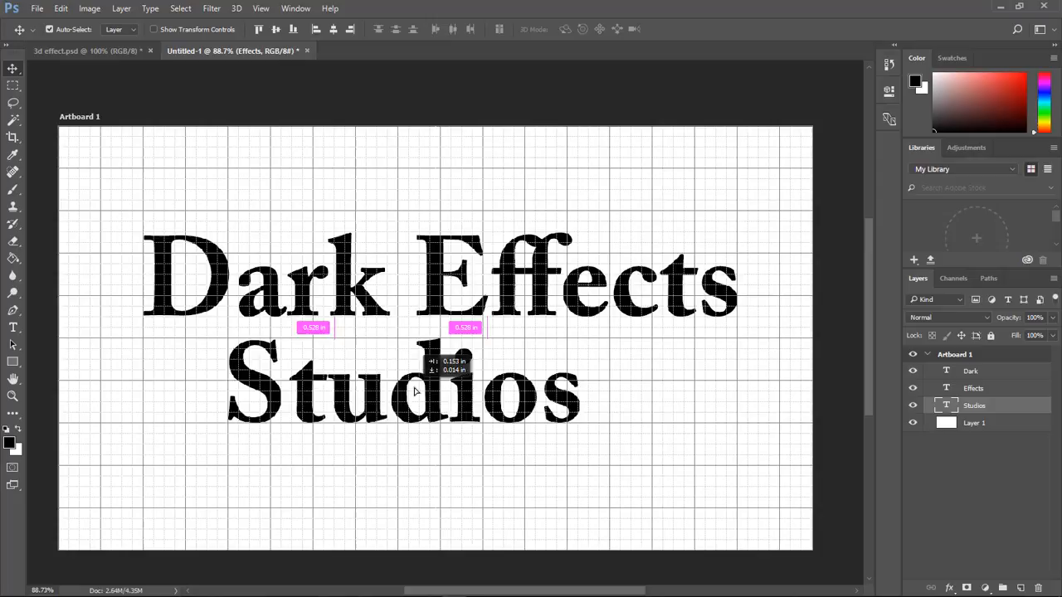
drag(407, 390, 423, 382)
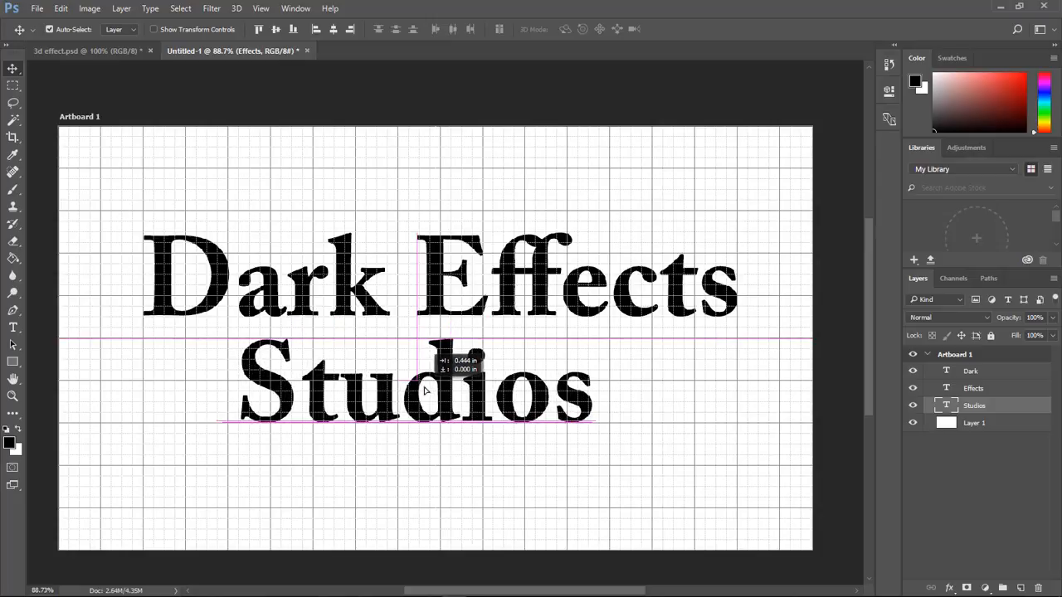
drag(423, 390, 445, 390)
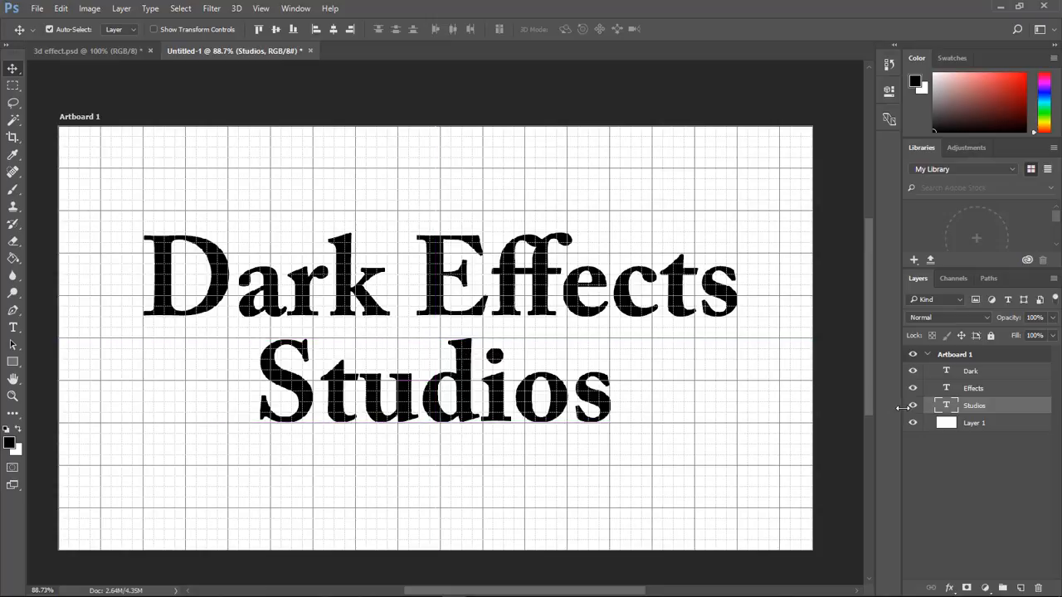
click(261, 8)
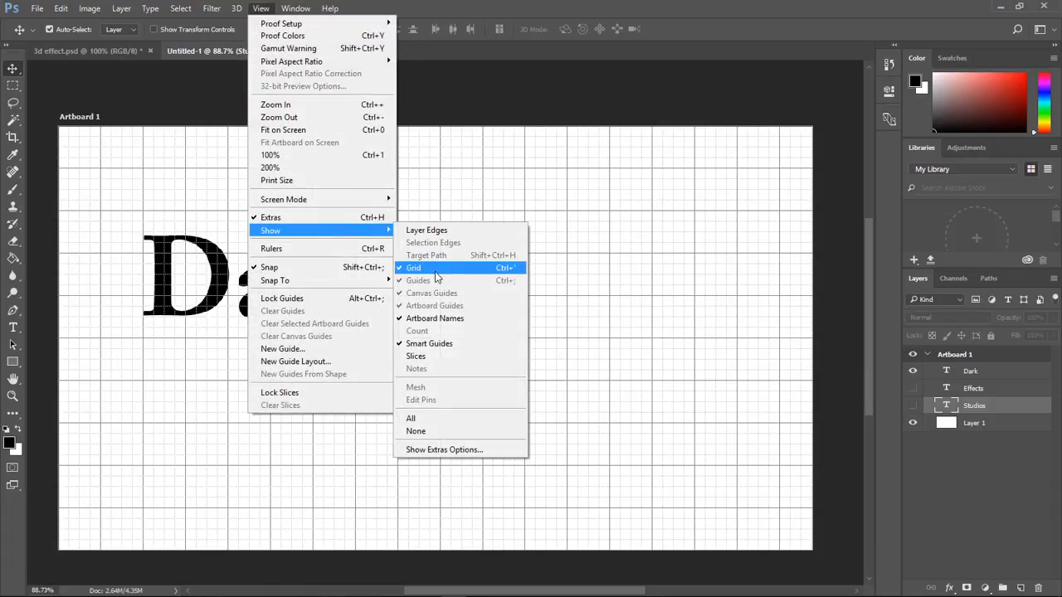
- Turn off the grid overlay, leaving the words on a plain white artboard
click(415, 267)
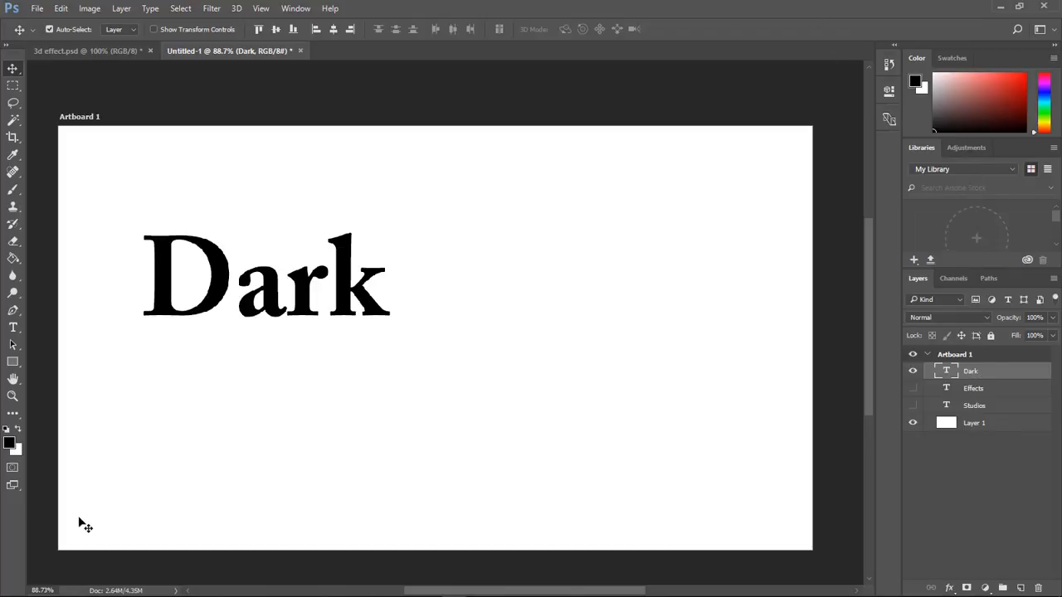
mouse_move(196, 488)
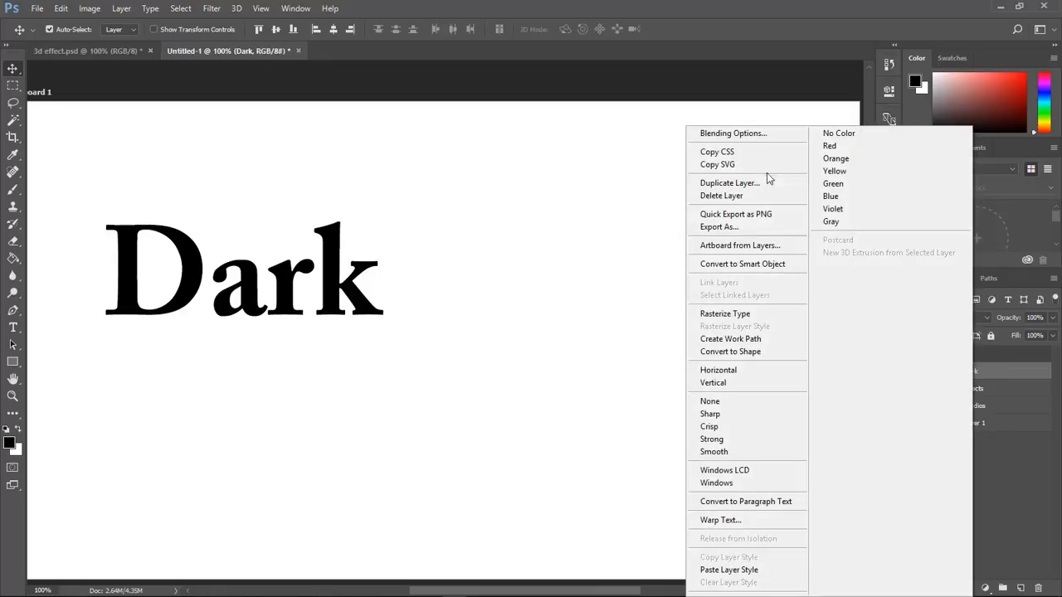
- Apply a Bevel & Emboss layer style to 'Dark' with adjusted size and altitude
click(734, 133)
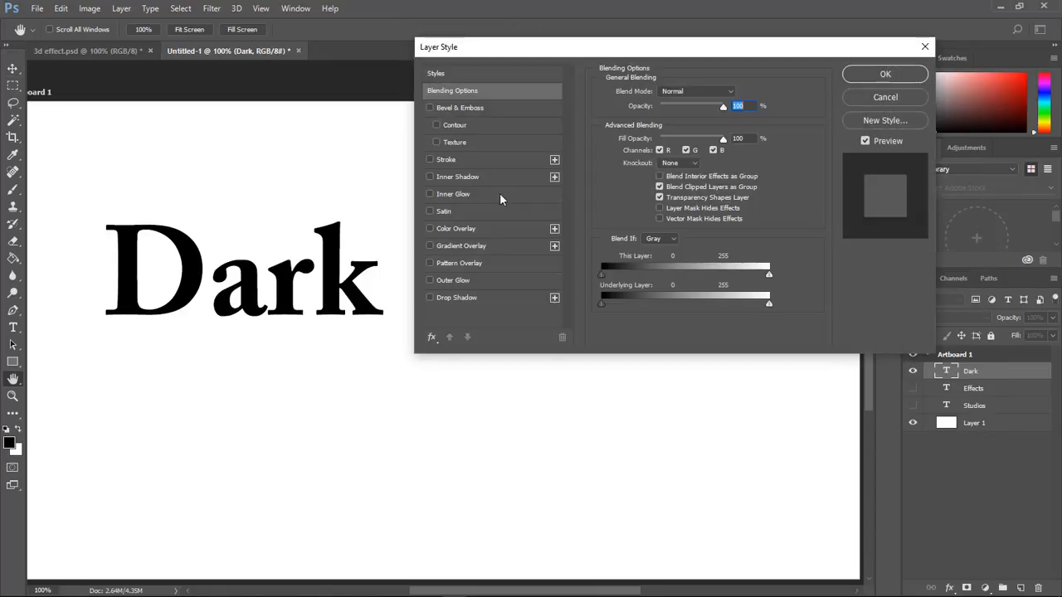
click(430, 108)
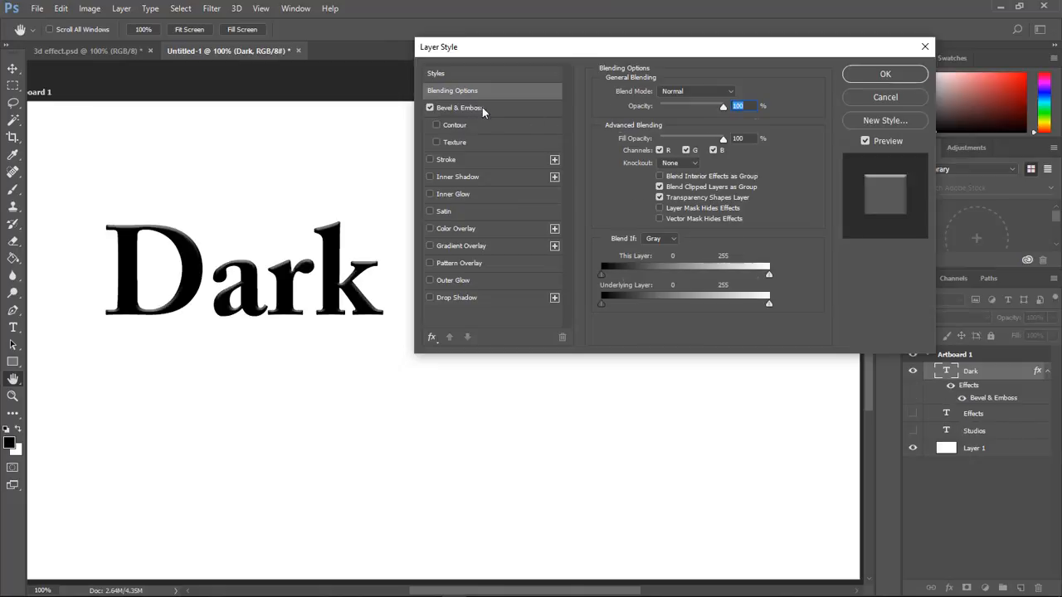
click(459, 107)
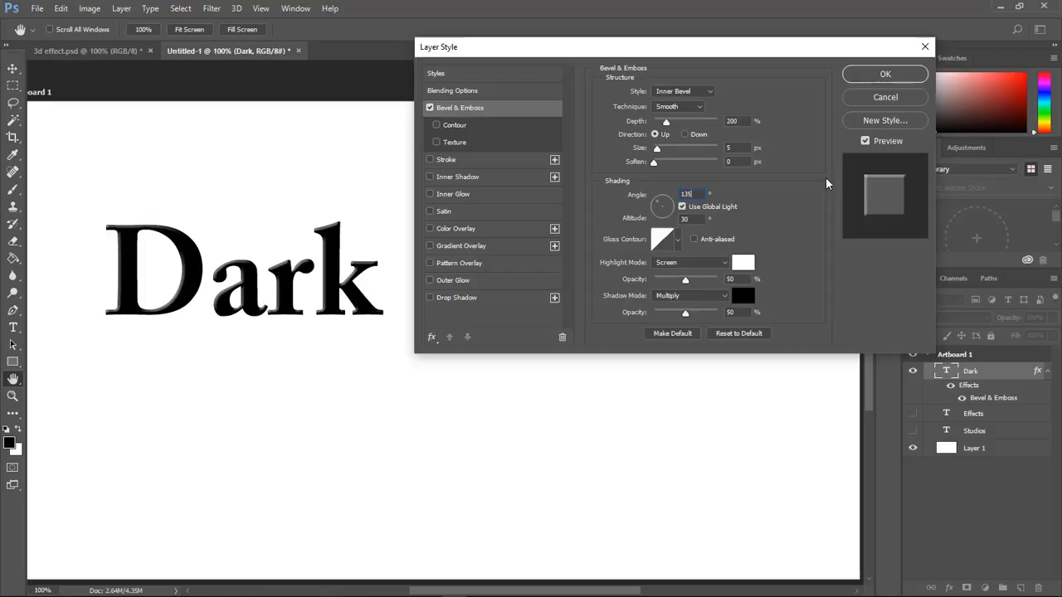
triple_click(686, 219)
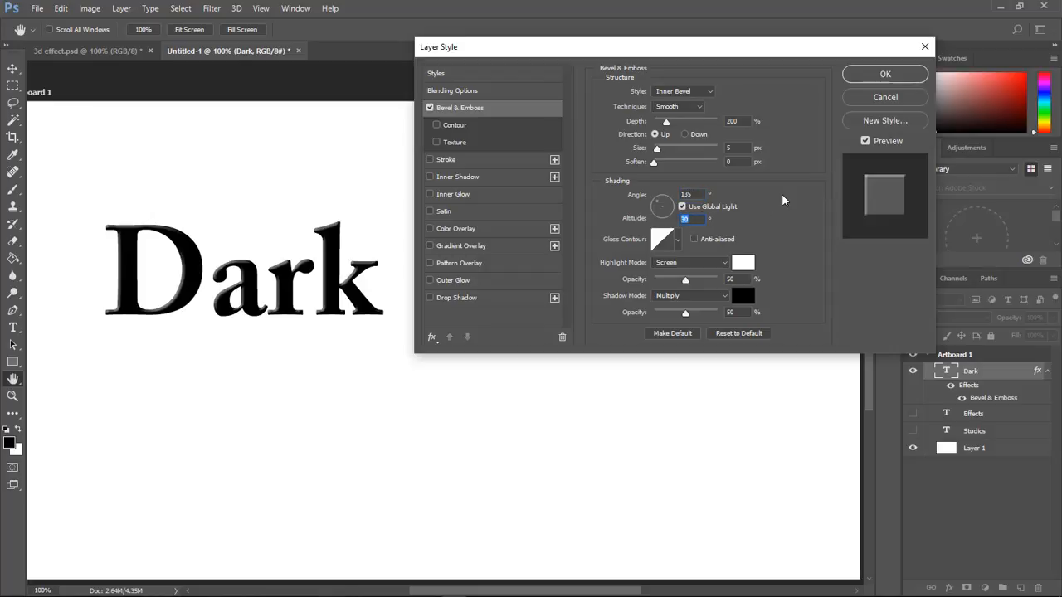
click(885, 73)
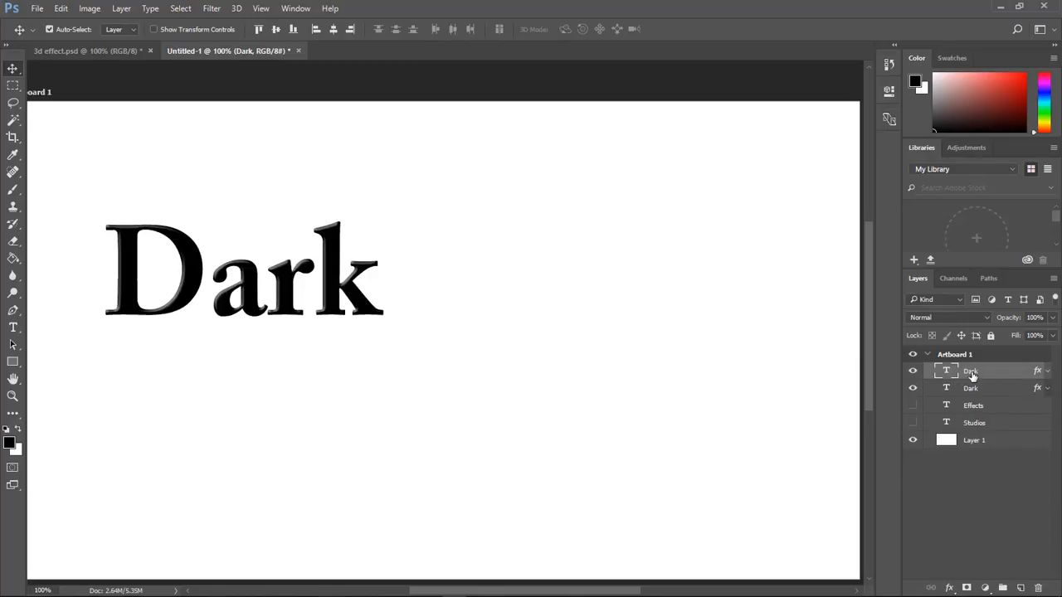
- Rename the top copy 'Dark Red' and give it a bright red Color Overlay
double_click(971, 372)
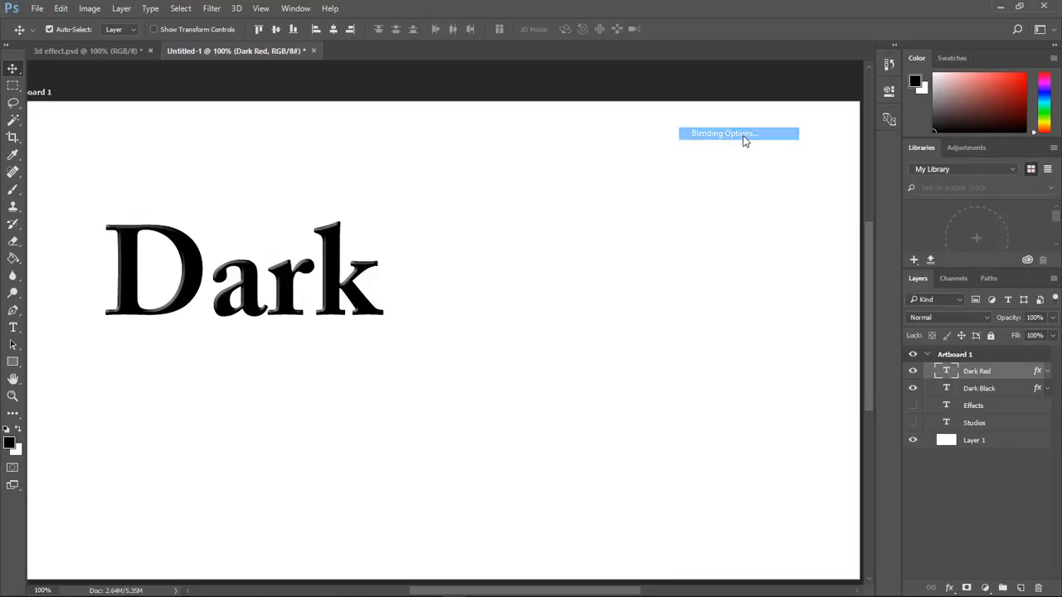
click(721, 133)
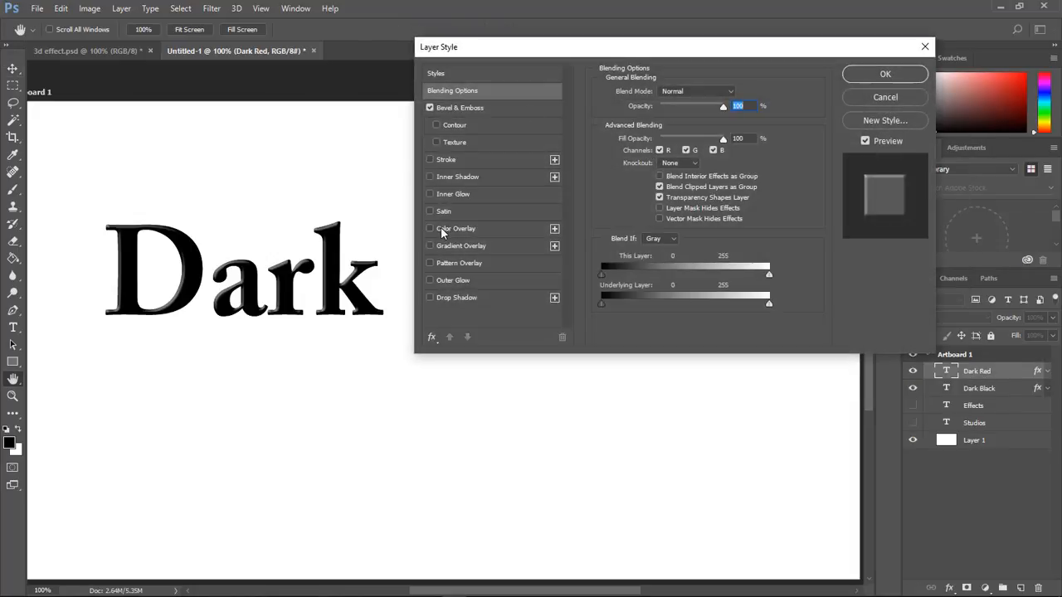
click(430, 229)
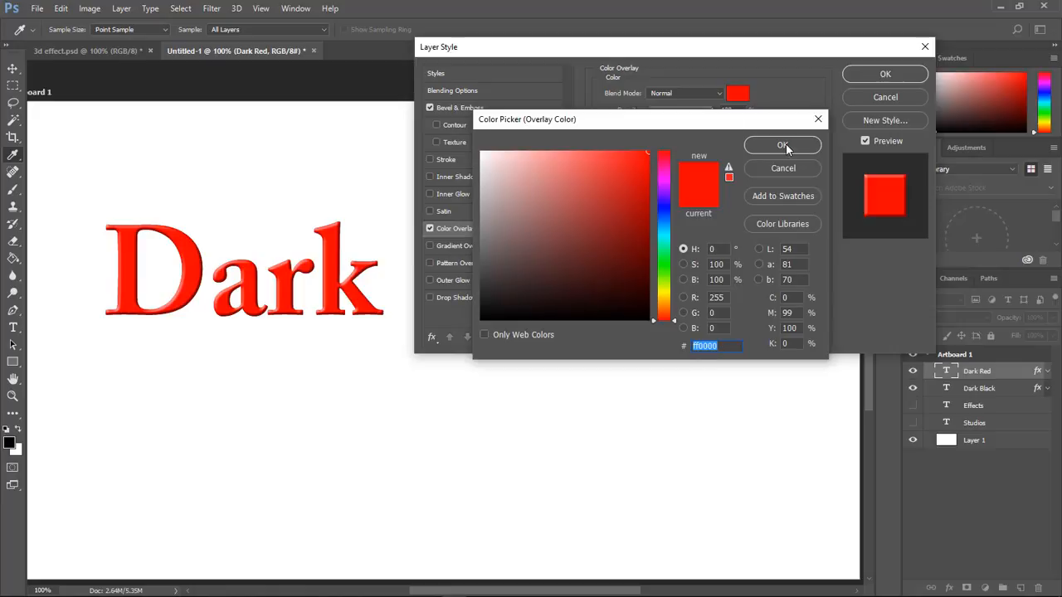
click(783, 146)
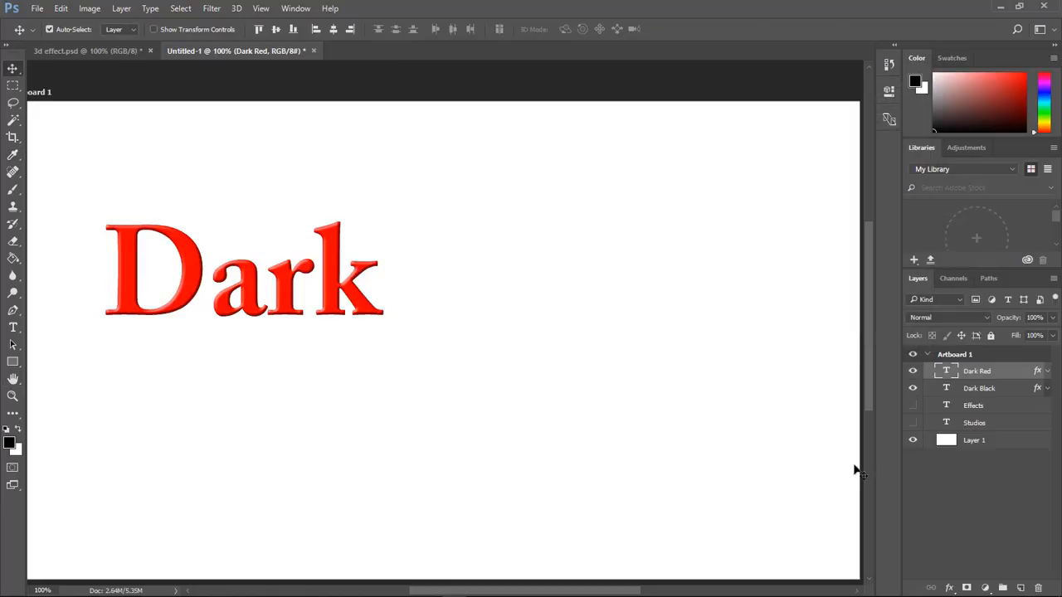
- Duplicate 'Dark Black' and rename the copy 'Dark Black 2' as an offset depth layer
click(979, 388)
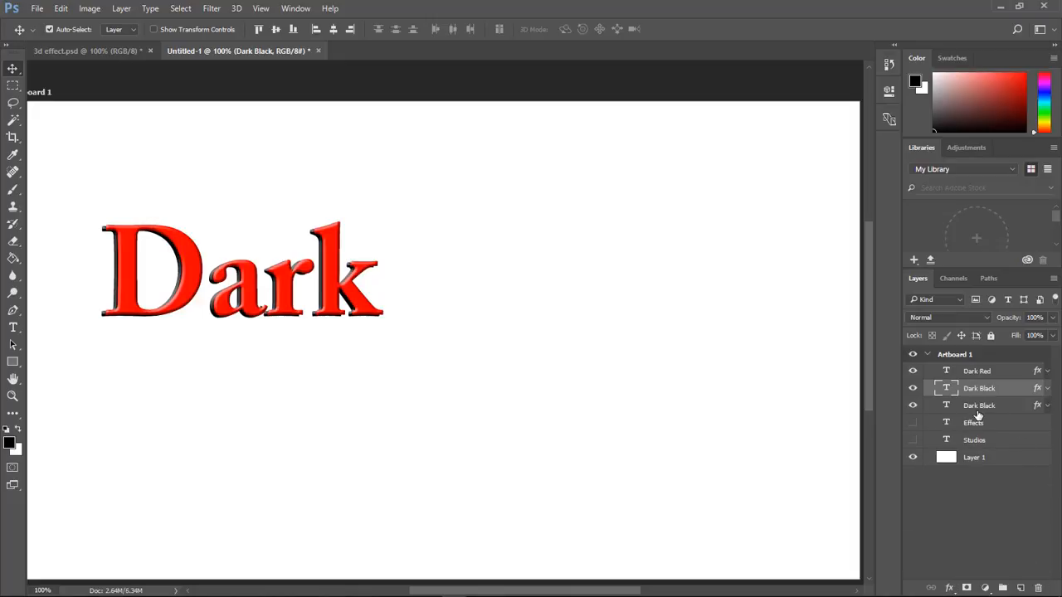
double_click(979, 405)
text( 2)
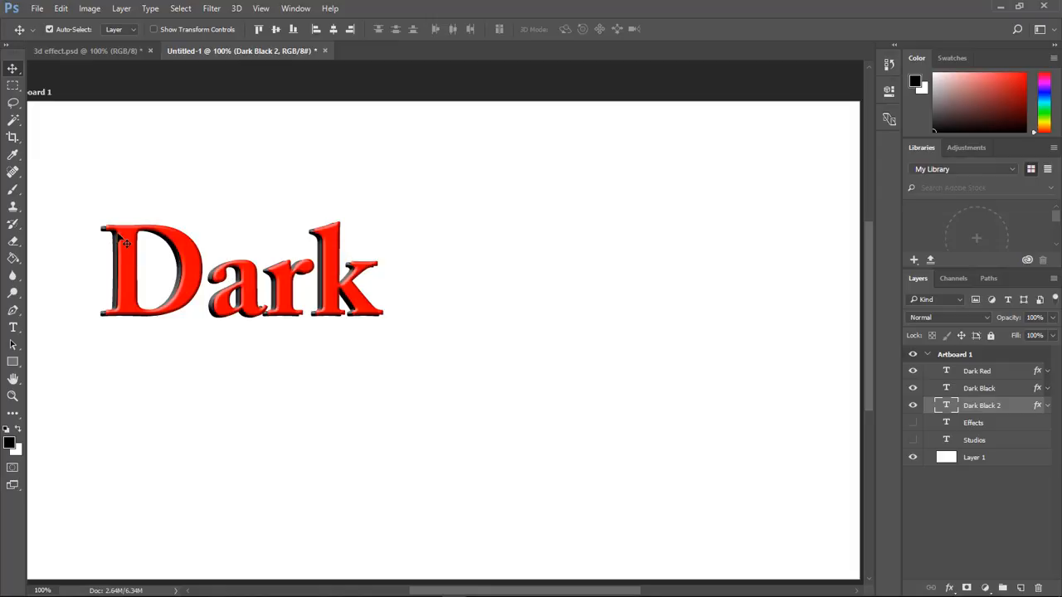
mouse_move(863, 415)
text(Effects Red)
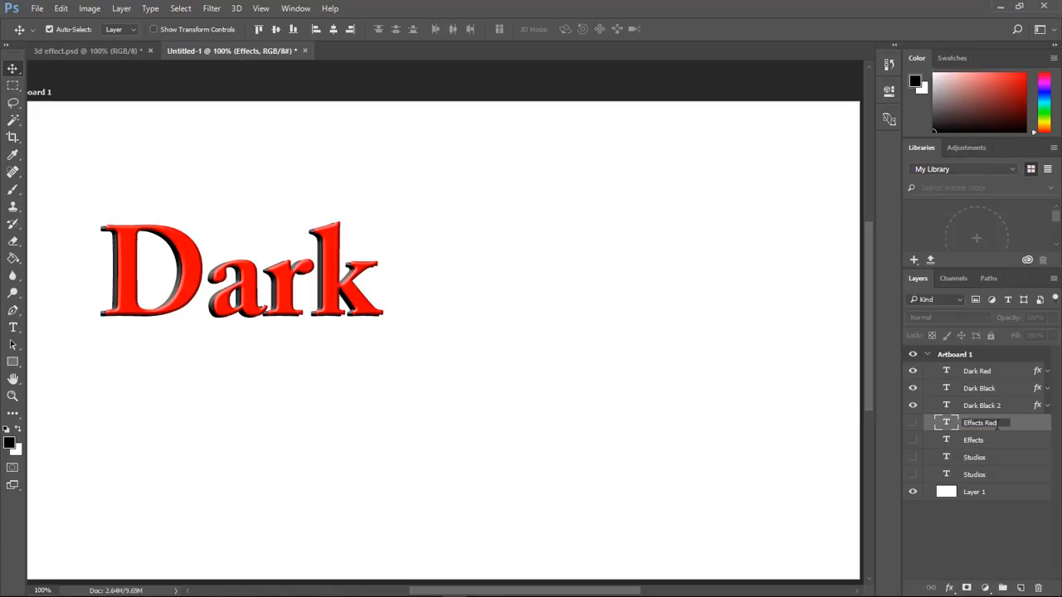
- Copy the 'Dark Red' layer style for the Effects Red and Studios Red layers
click(982, 440)
text( Black)
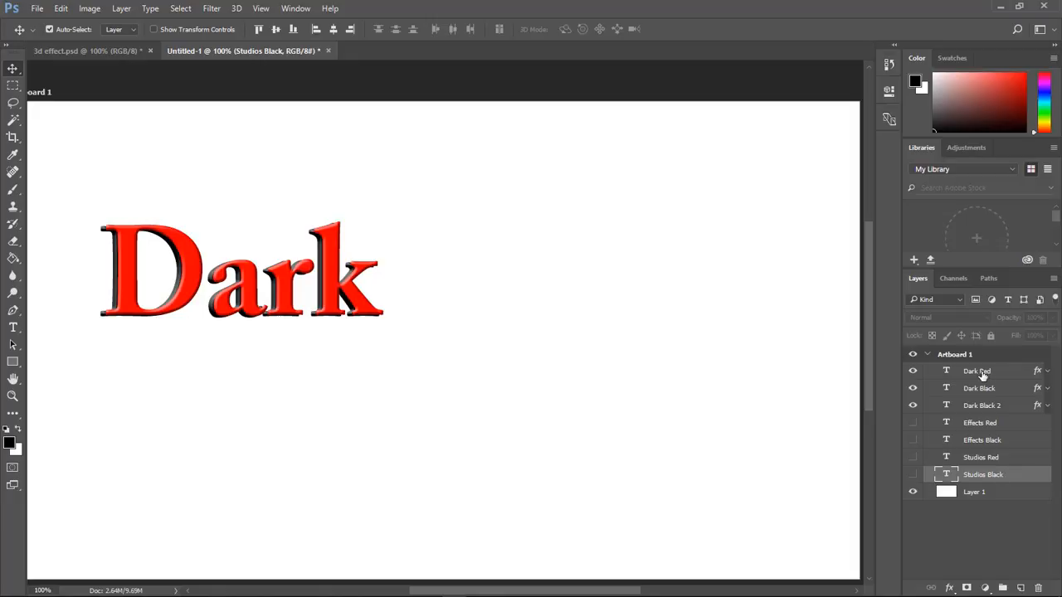
right_click(975, 372)
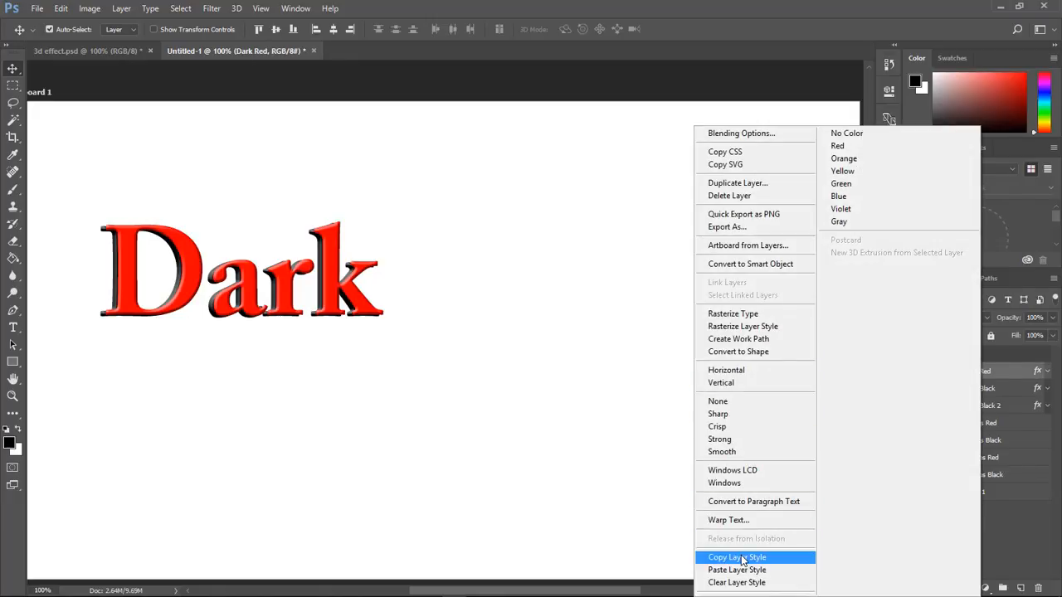
click(737, 557)
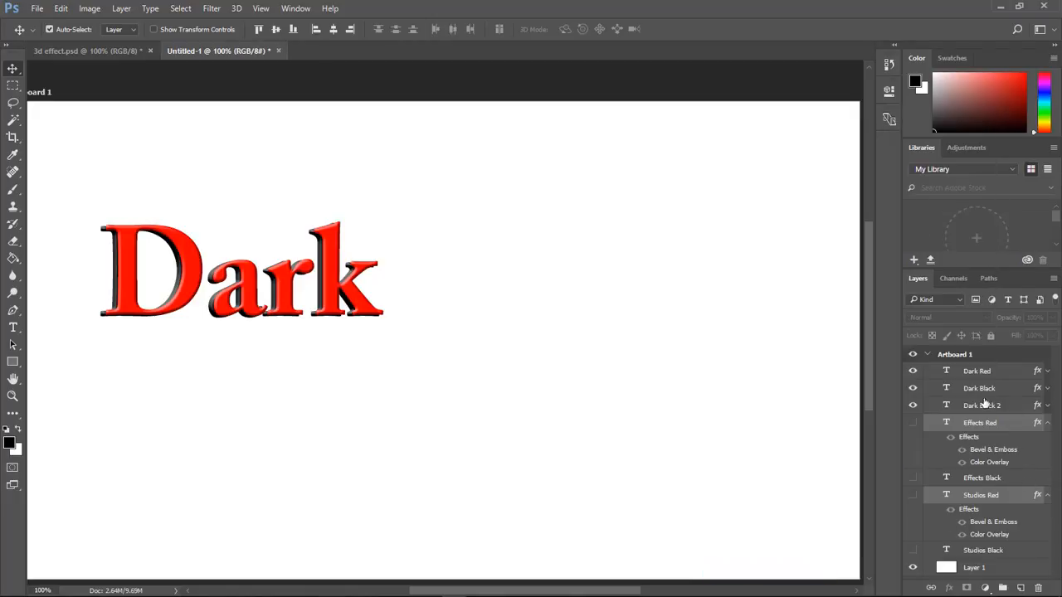
- Copy the 'Dark Black' layer style and paste it onto the black Effects and Studios layers
right_click(979, 388)
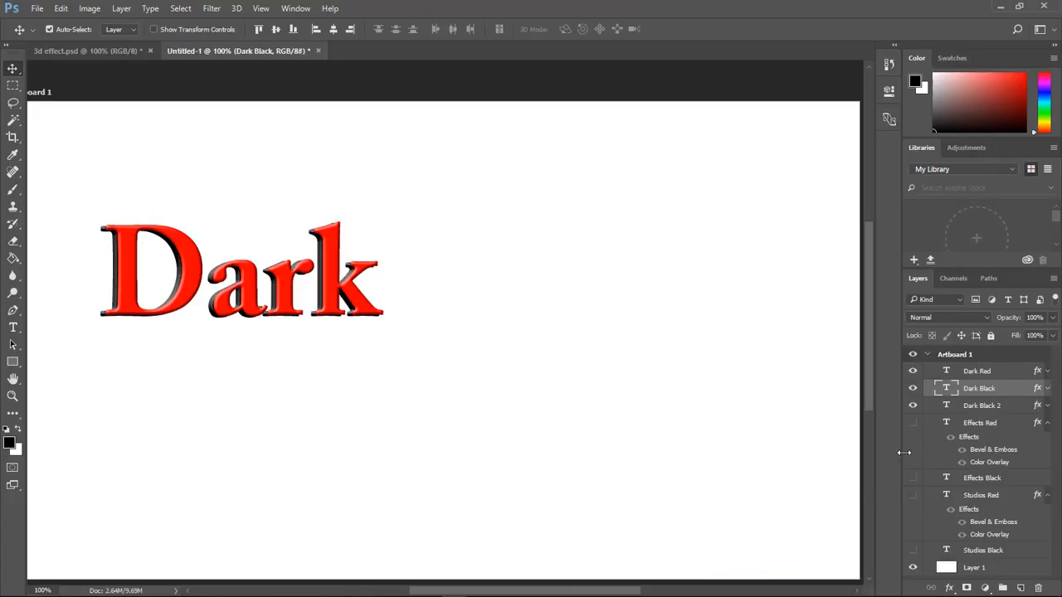
click(982, 478)
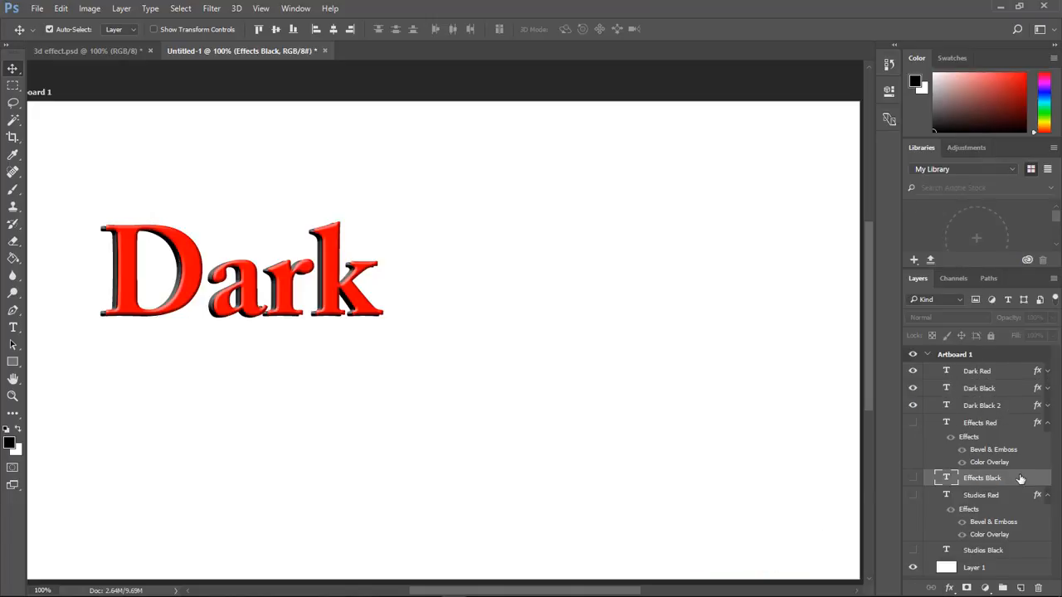
right_click(982, 478)
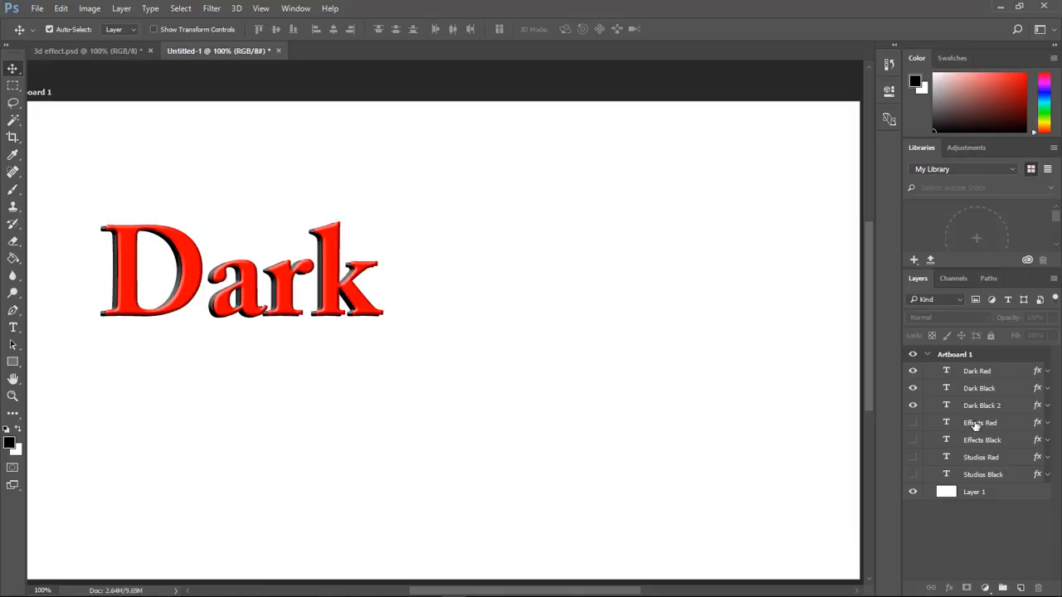
- Make the Effects and Studios layers visible so all three words show the red-and-black 3D look
click(913, 424)
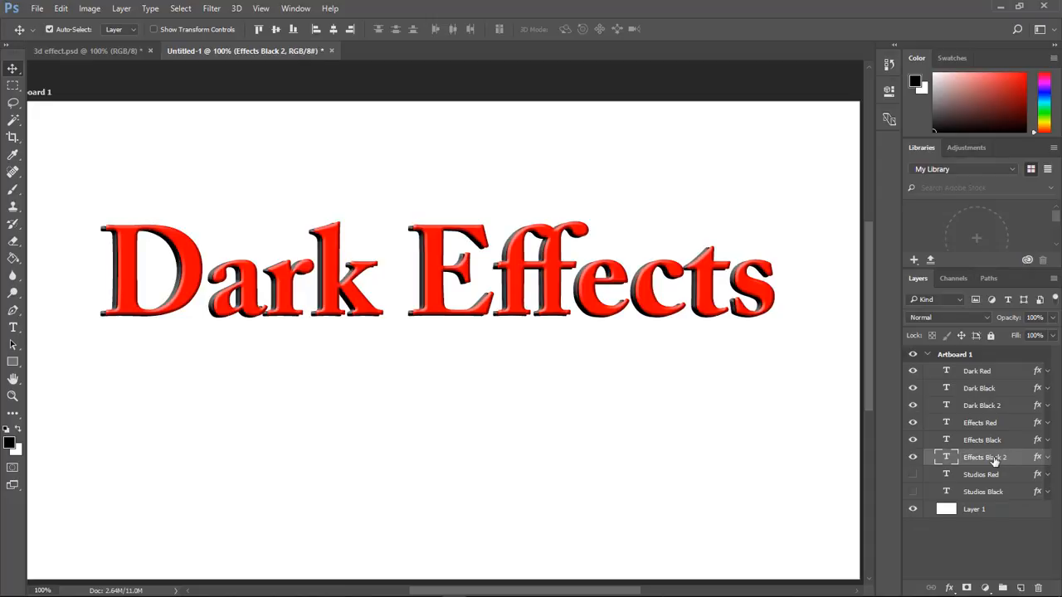
click(982, 491)
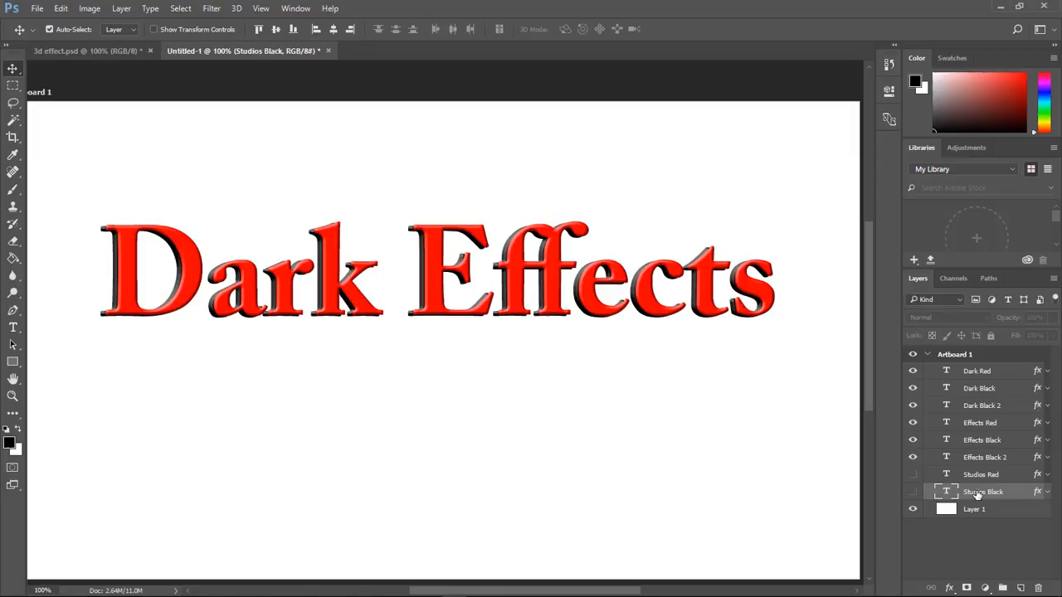
click(912, 491)
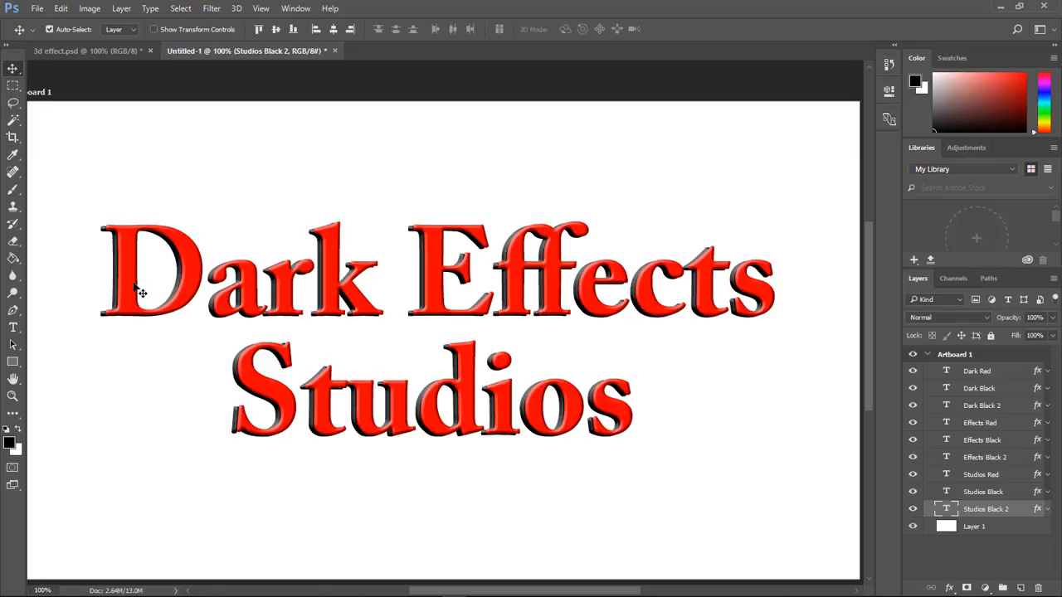
mouse_move(631, 346)
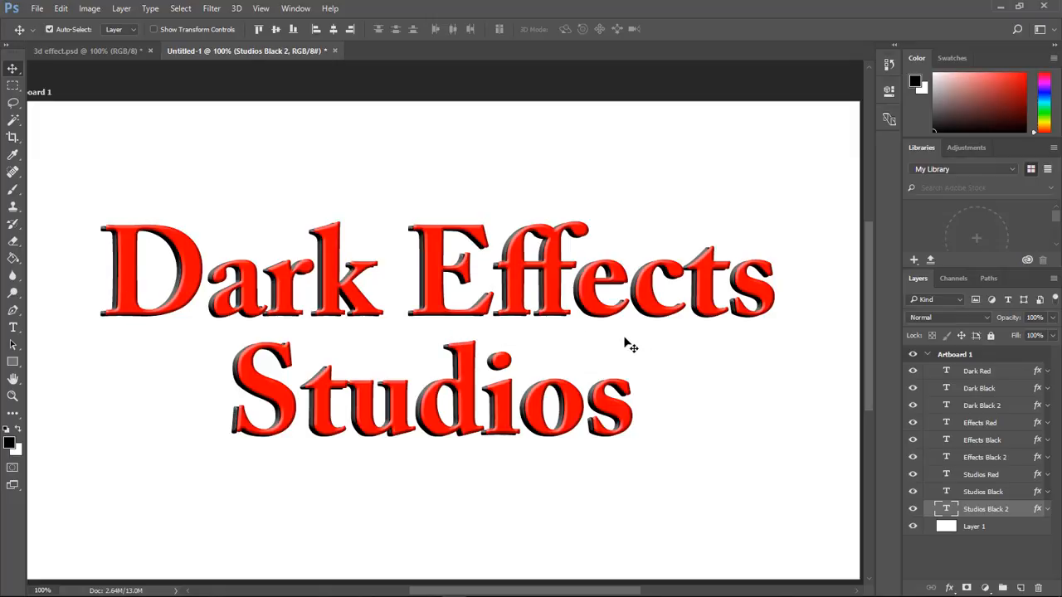
mouse_move(488, 307)
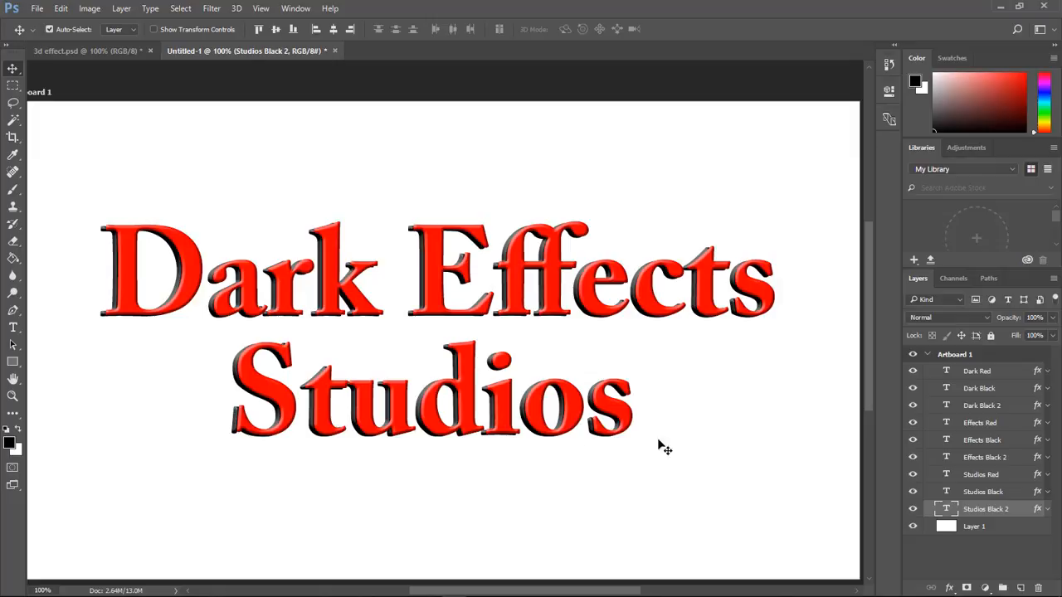
mouse_move(714, 430)
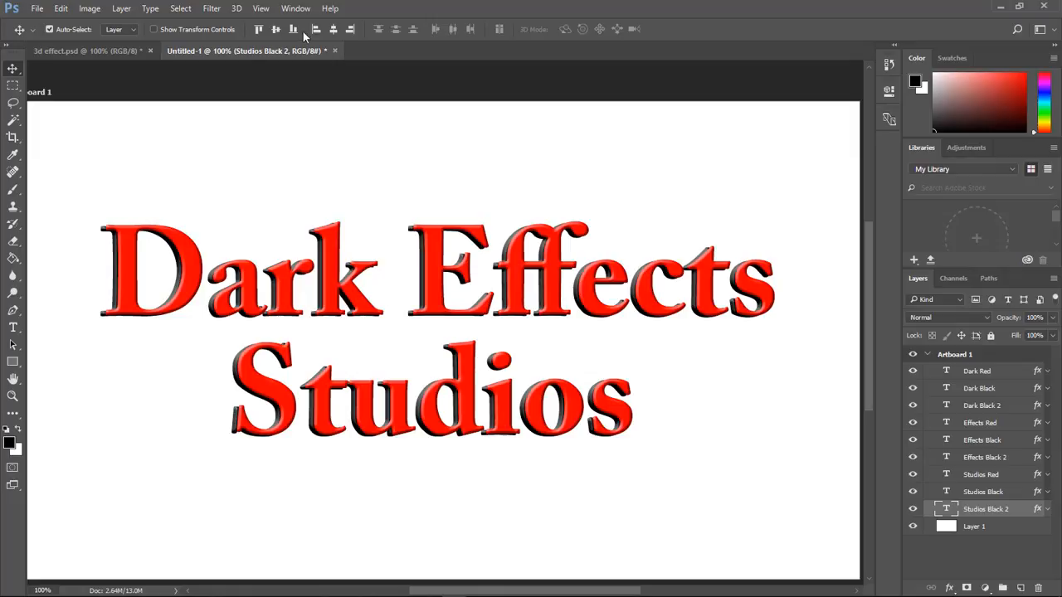
- Show Help > About Photoshop CC with the 2017.0.1 Release details over the artwork
click(330, 8)
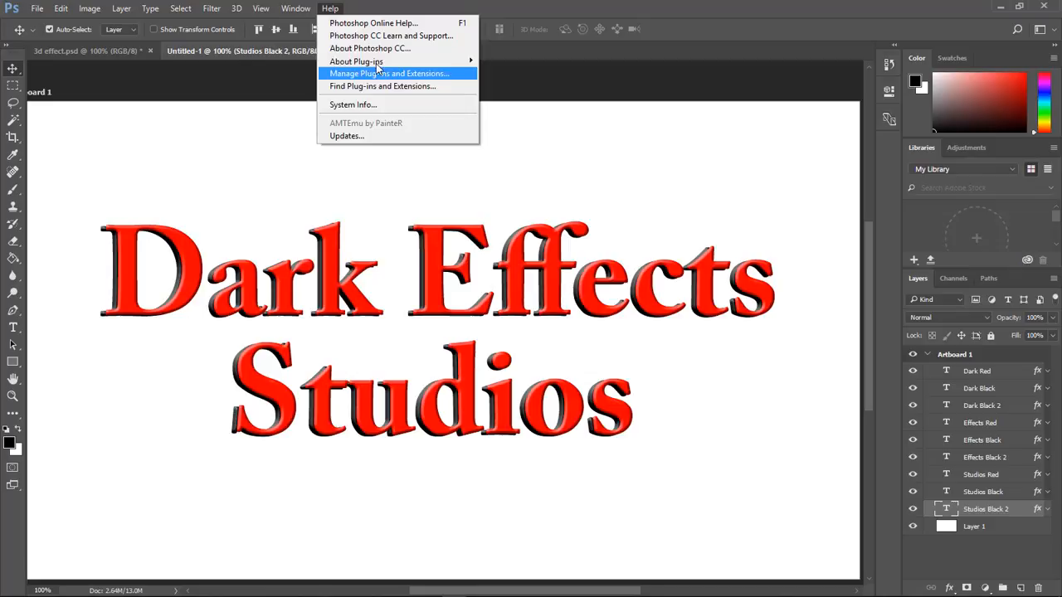
click(368, 48)
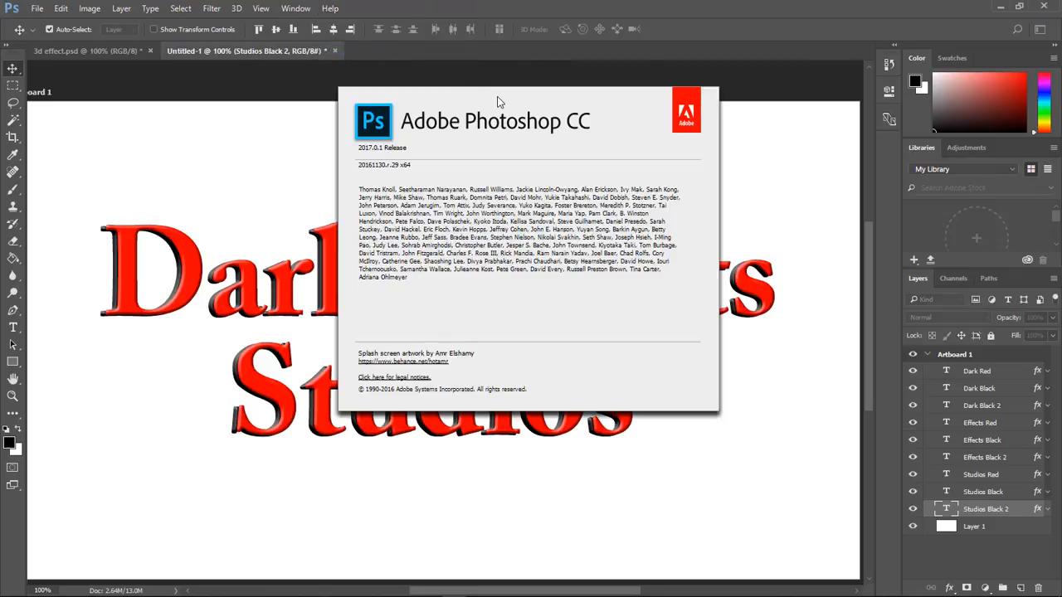
mouse_move(518, 153)
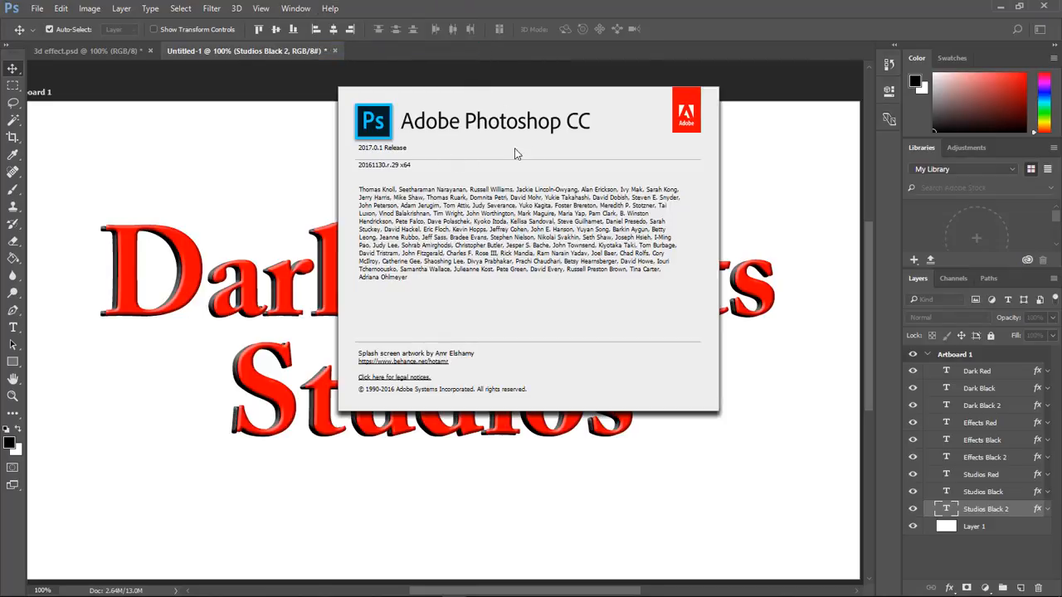